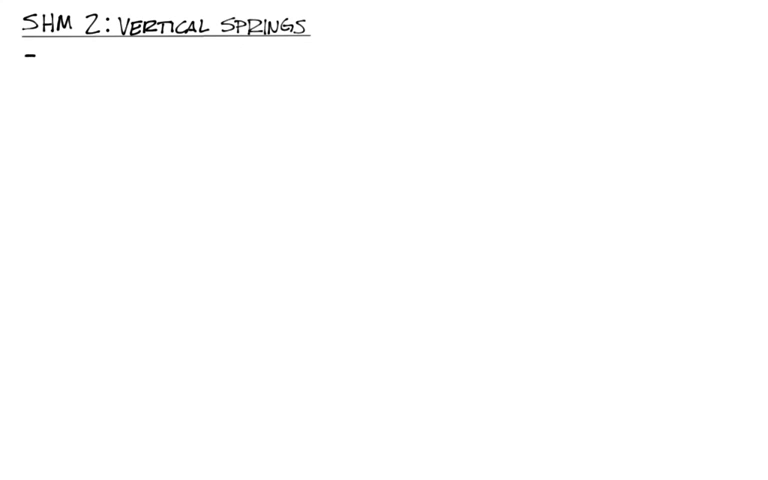
- Handwrite the underlined heading 'UNSTRETCHED' and sketch the coiled spring labelled k beneath it
type("UNSTI")
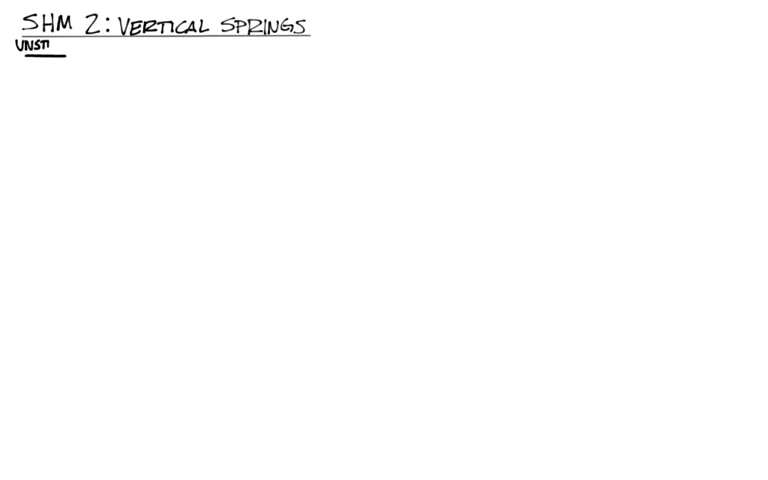
type("RETCHED")
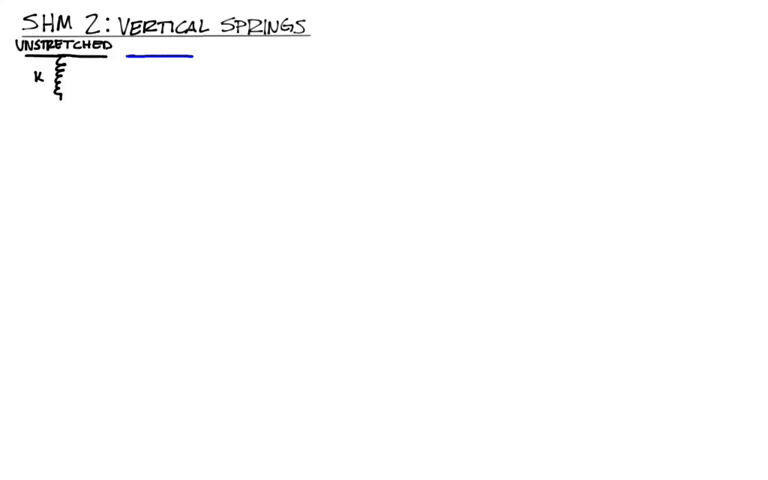
- Write 'MASS @ REST' in blue with spring, mass m and stretch h, then start the red 'PULL' spring diagram
type("MASS @ REST")
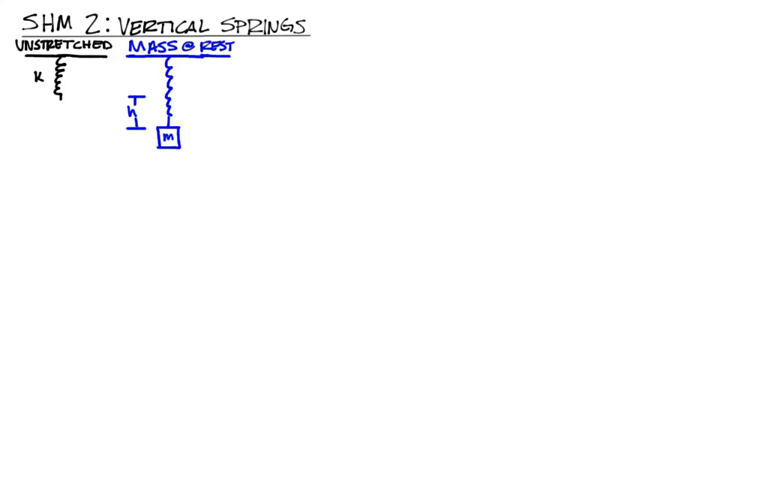
left_click(264, 48)
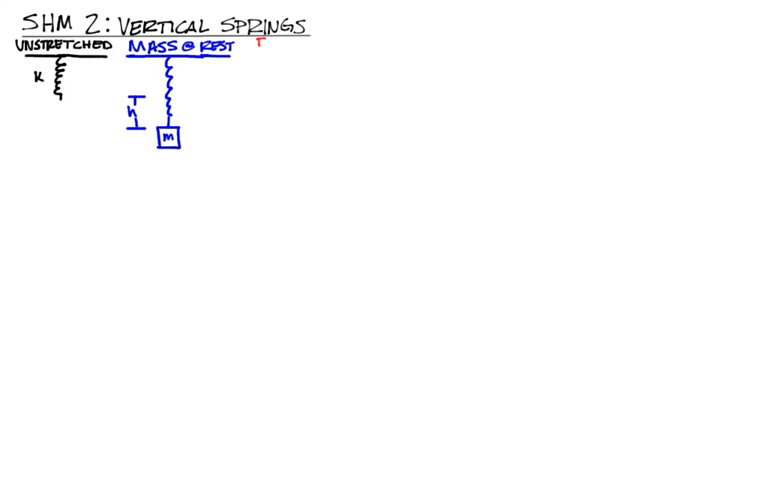
type("PULL")
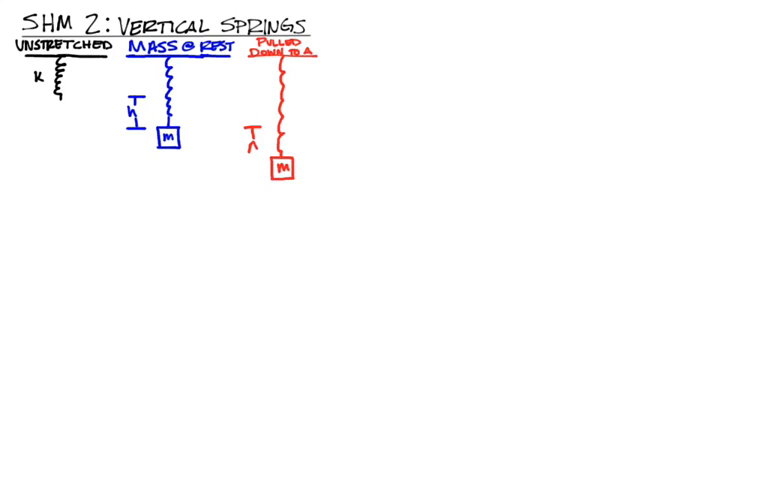
- Label the red extra stretch A and write the blue heading 'SYSTEM AT NEW EQUILIBRIUM'
type("A")
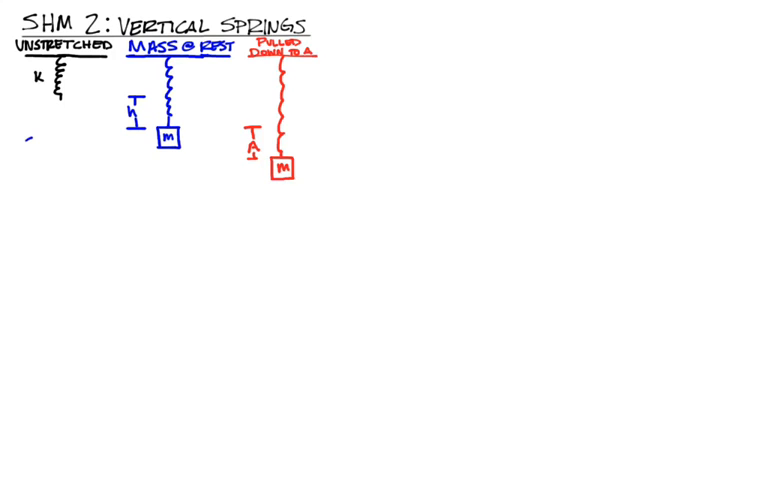
type("Sys1")
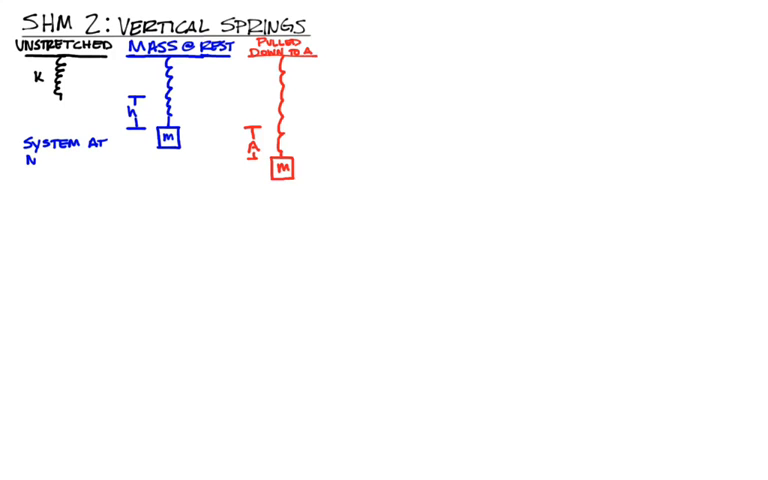
type("EW")
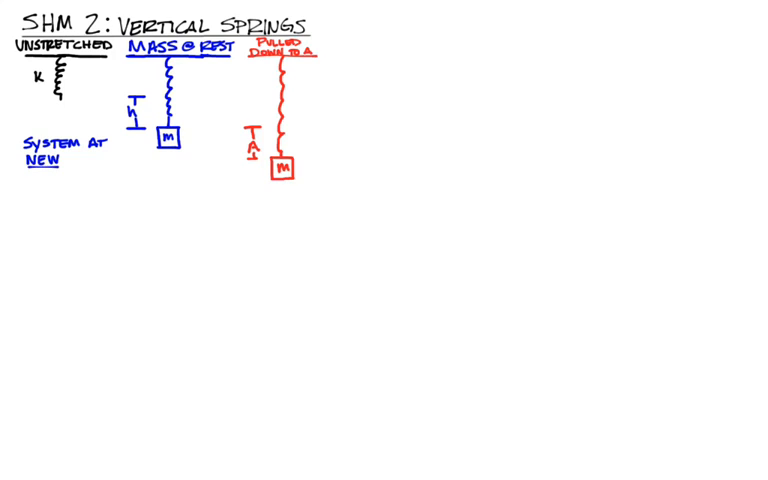
type("EQUILIBRIUM")
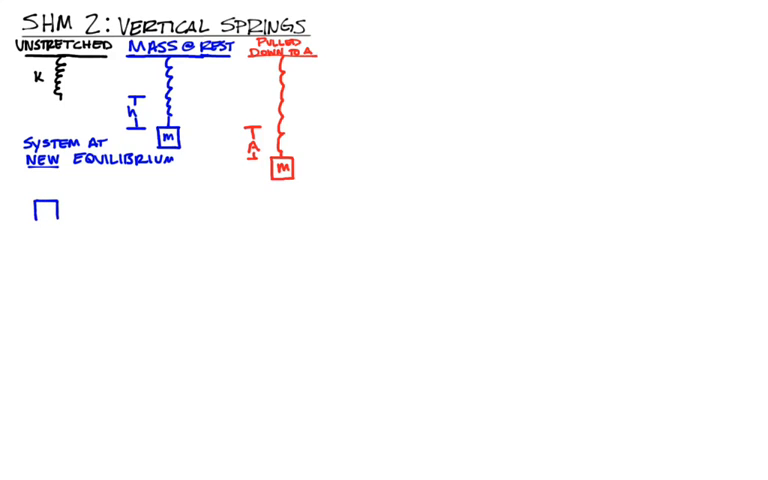
- Draw the mass block with kh up and mg down, then write kh = mg and h = mg/k
left_click_drag(44, 196, 44, 216)
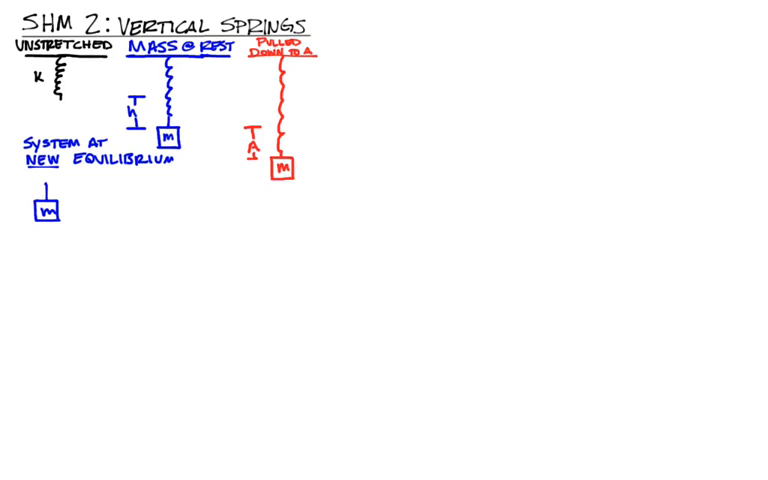
type("kh")
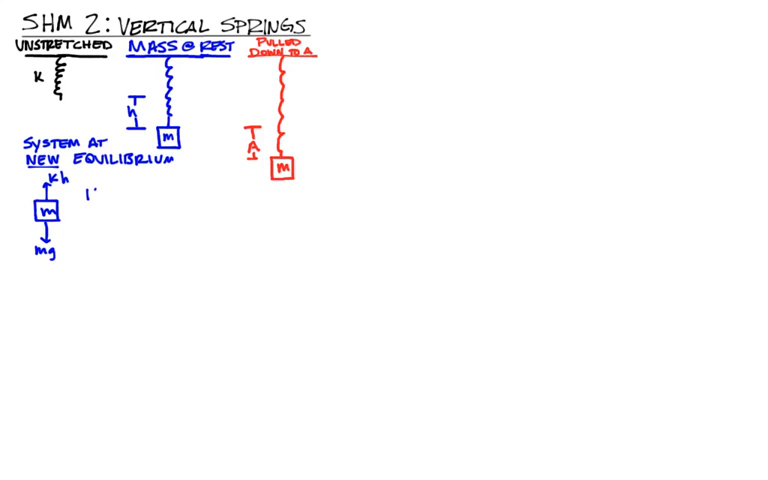
type("Kh=w")
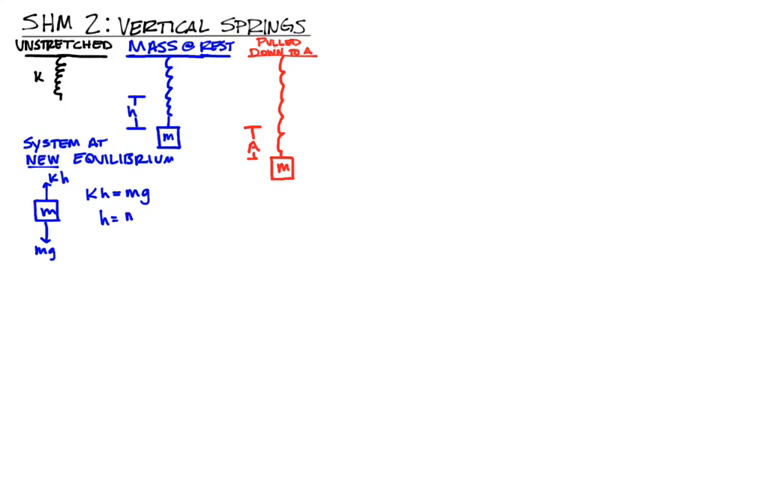
type("mg/k")
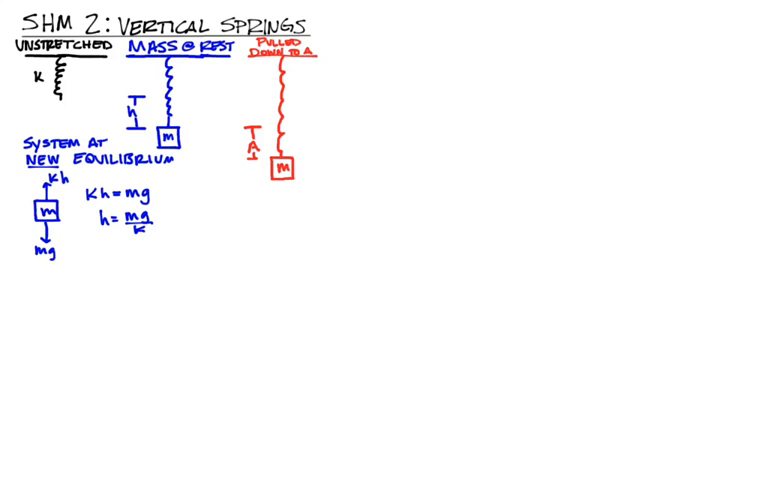
- Write the red underlined heading 'FIND MAX SPEED'
type("Fi")
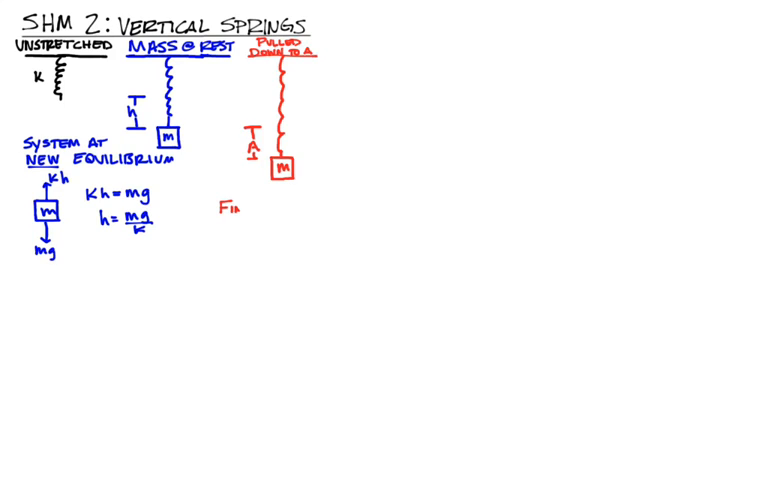
type("FIND M")
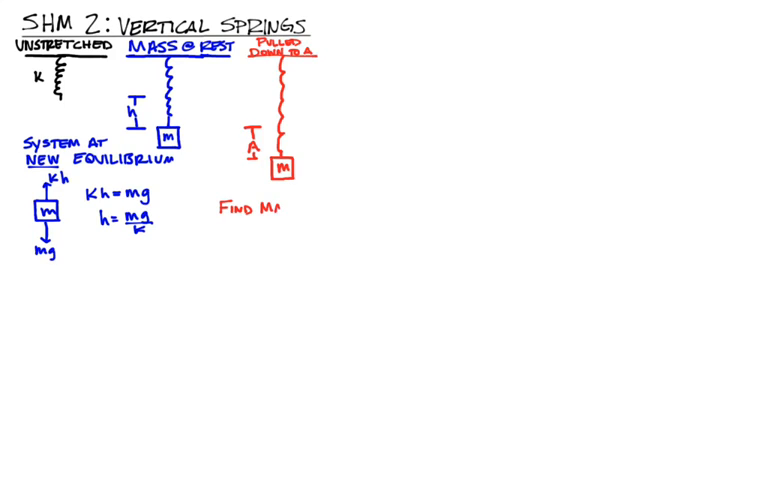
type("MAX S")
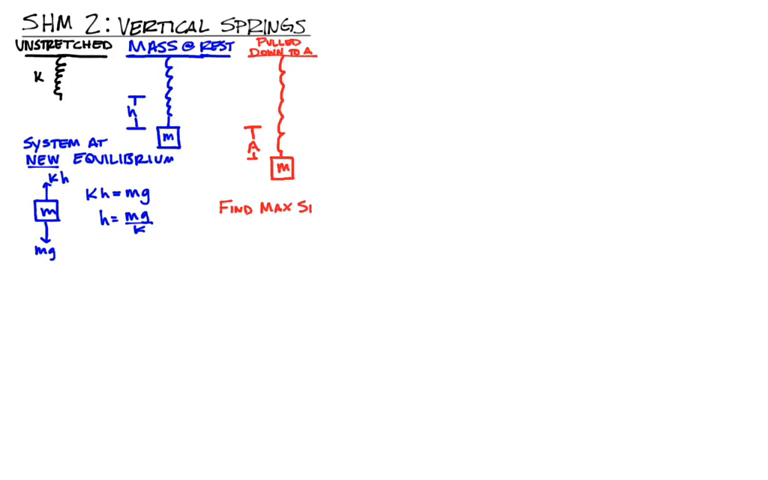
type("PEL")
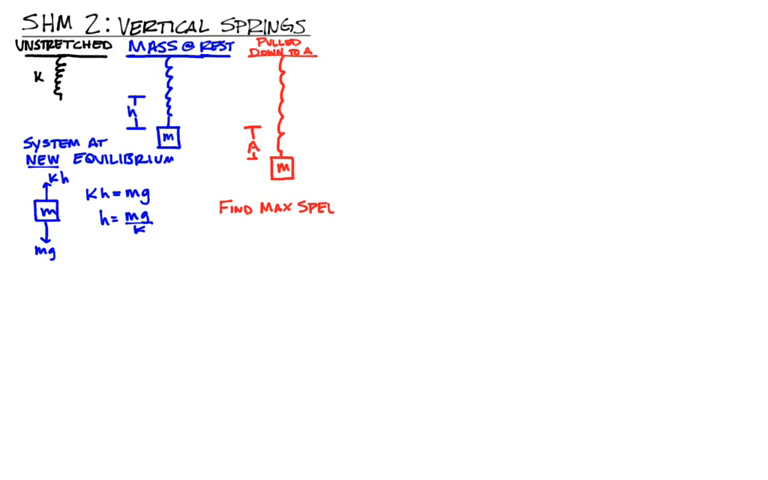
type("SPEED")
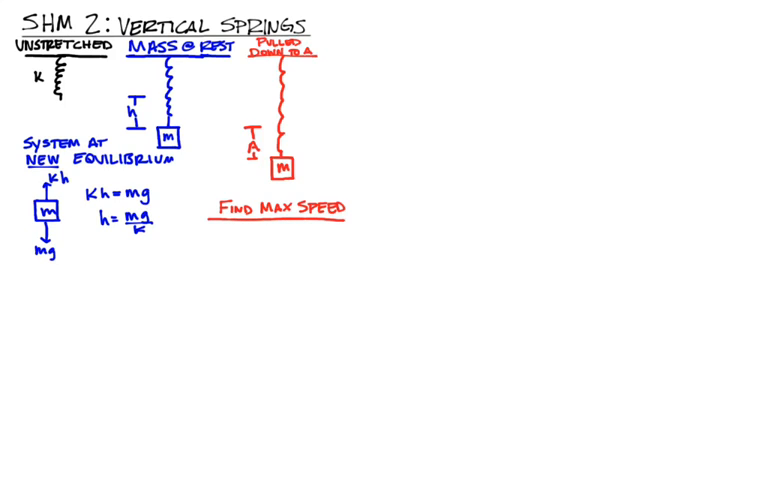
- Start the energy-conservation equality E_B = E_{P.O.} beneath the heading
type("Er")
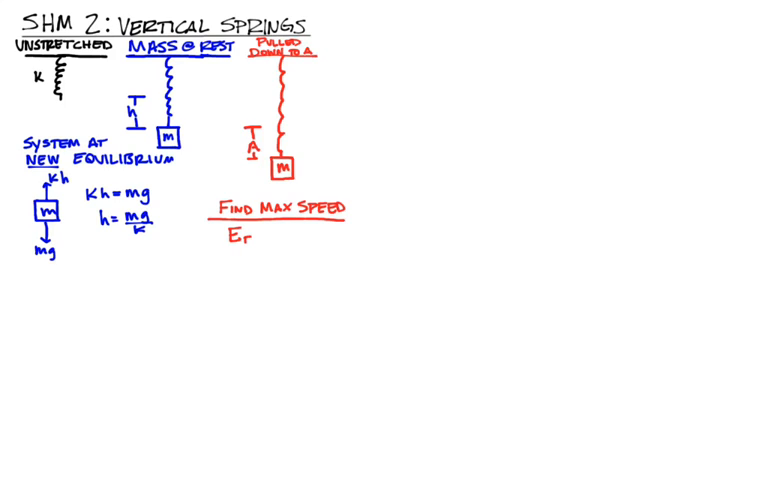
type("= EF=0")
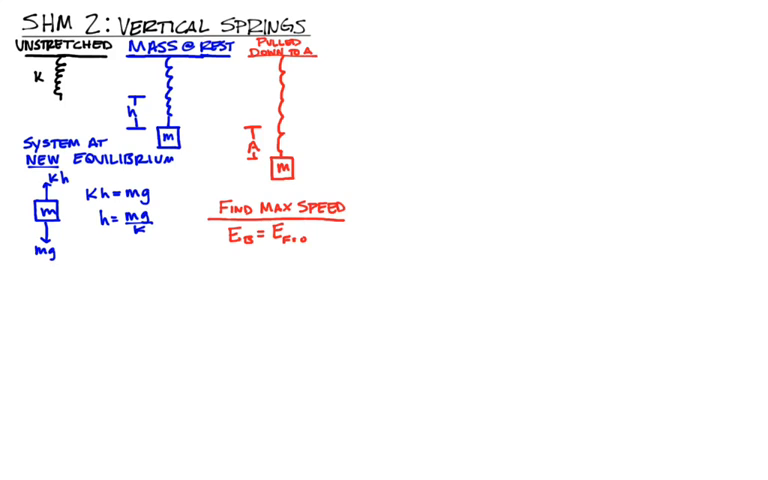
- Write the energy equation ½k(A+h)² = mgA + ½mv² as Us = U_g + K
type("Us")
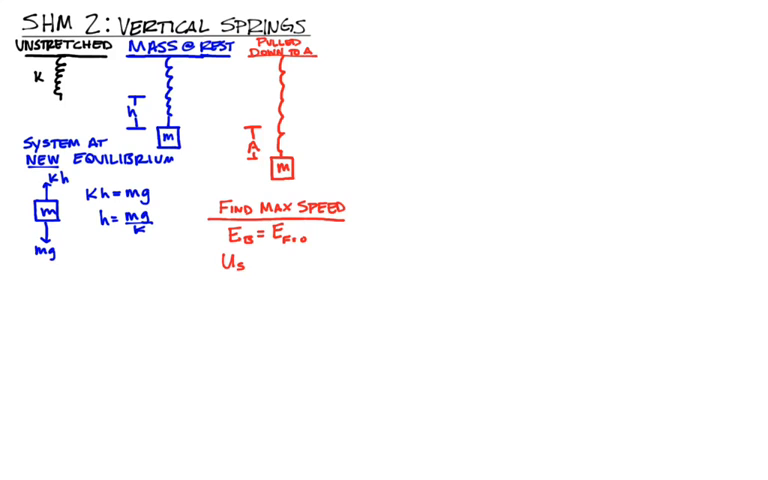
type("(v )")
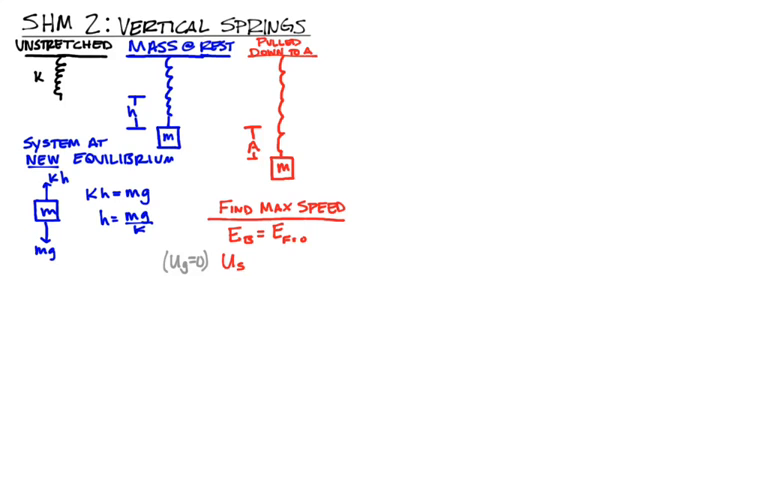
type("= U_g")
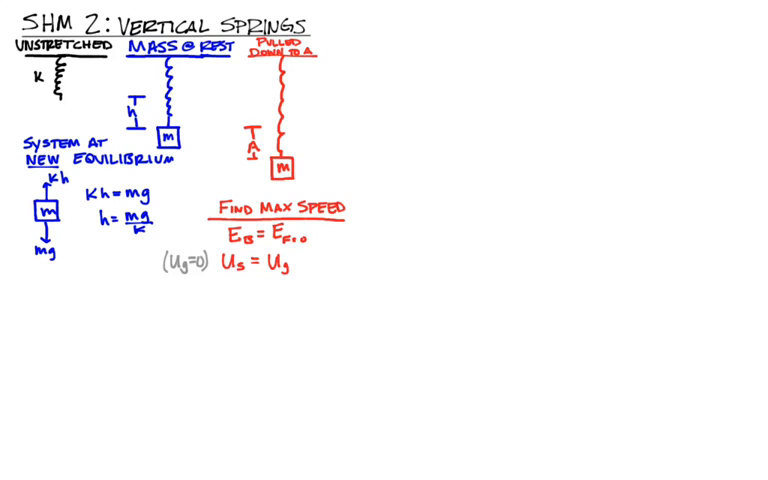
type("+")
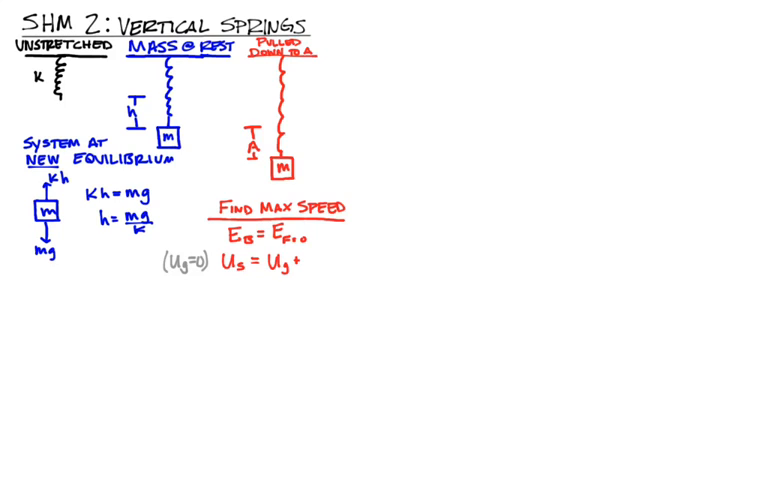
type("K + U_s")
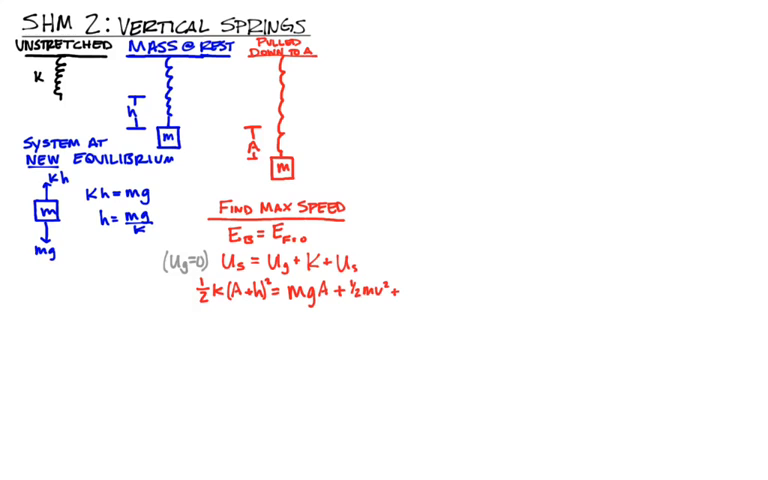
- Add the ½kh² term, circle it and draw an arrow to the pulled-down spring sketch
left_click(410, 298)
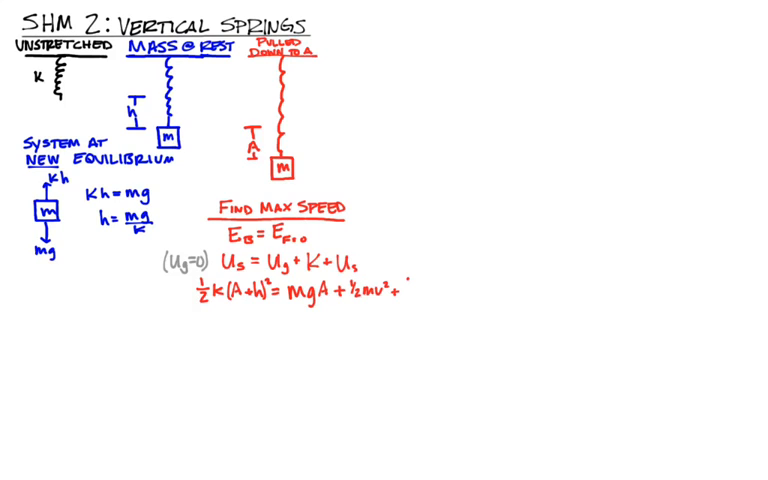
type("½l")
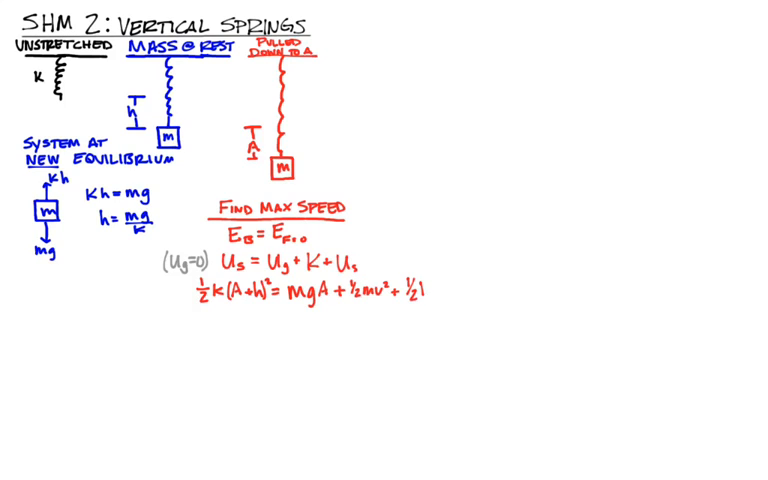
type("kh²")
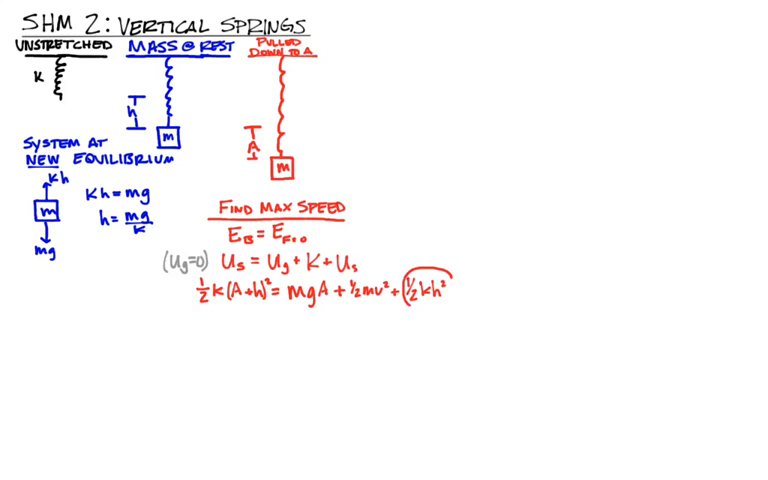
left_click_drag(432, 290, 292, 120)
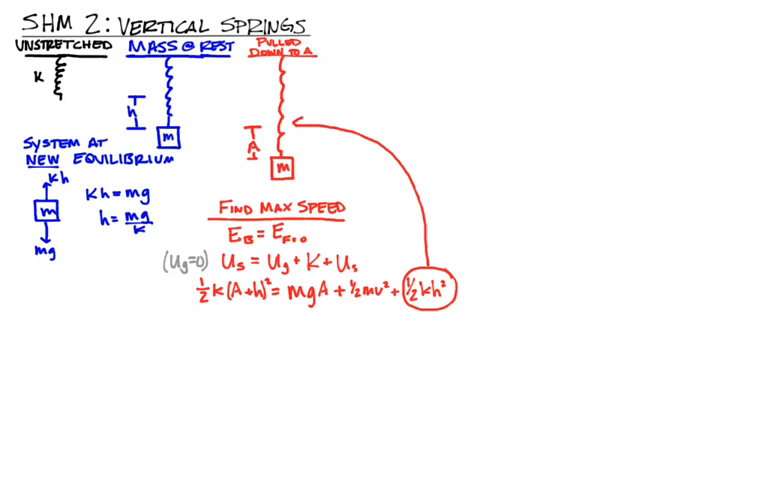
- Expand the spring side as ½kA² + ½kh² + kAh
type("½l")
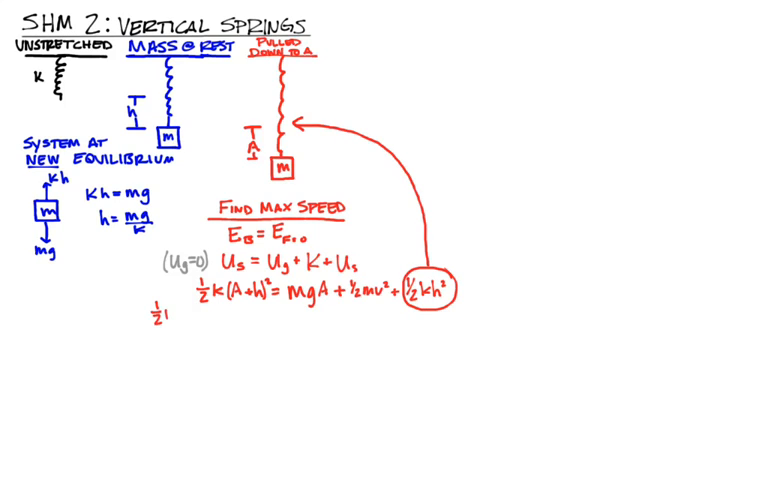
type("KA²")
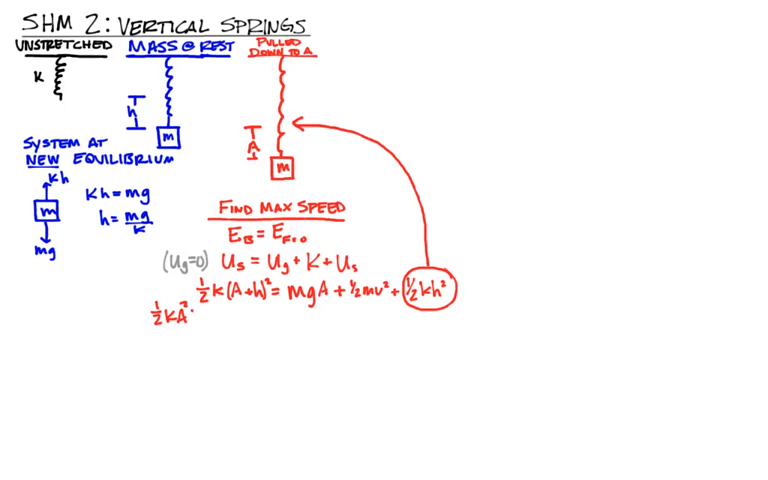
type("+½k")
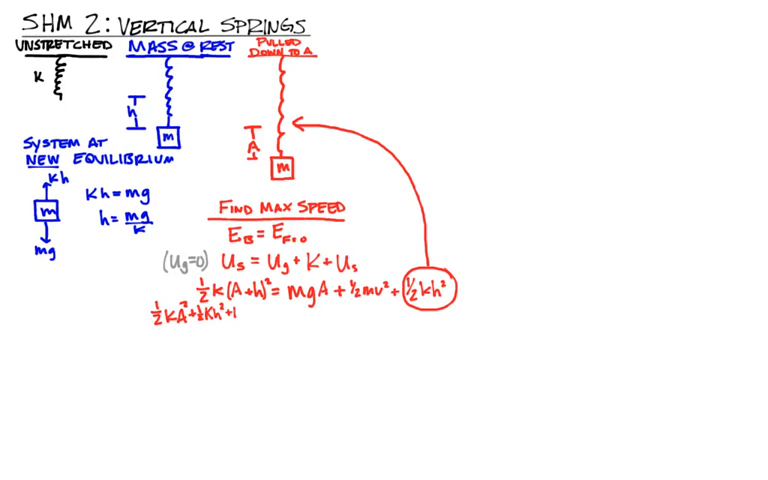
type("+kAh= m")
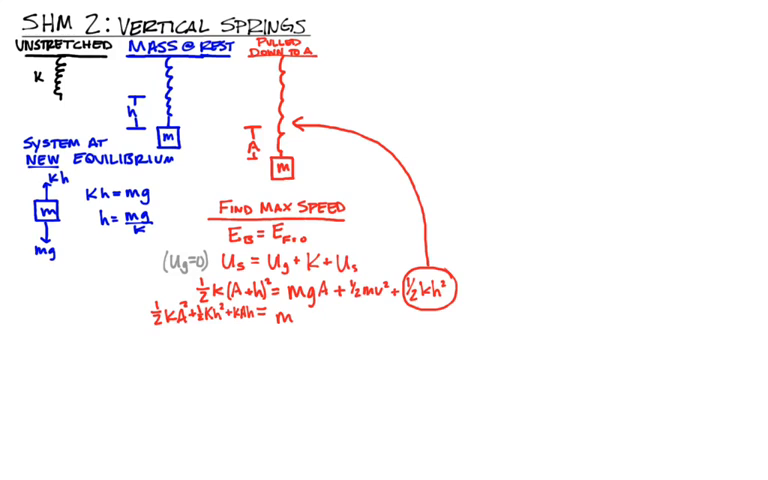
- Write the right side mgA + ½kh² + ½mv² and cancel the ½kh² terms on both sides
type("gA+1")
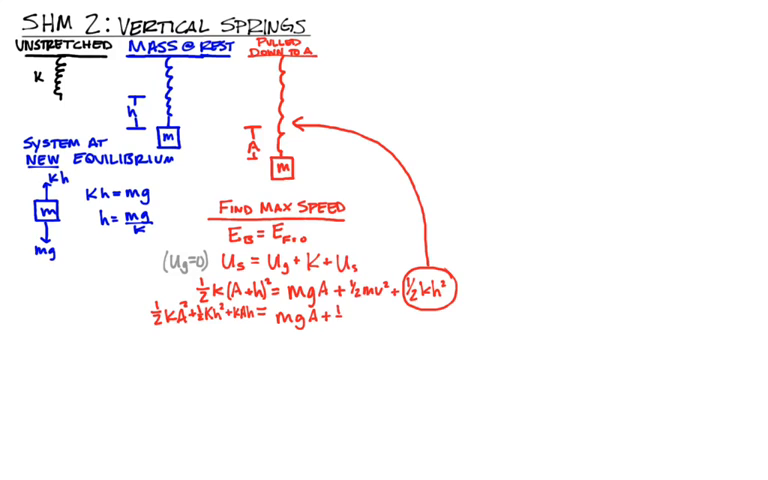
type("½kh² + ½")
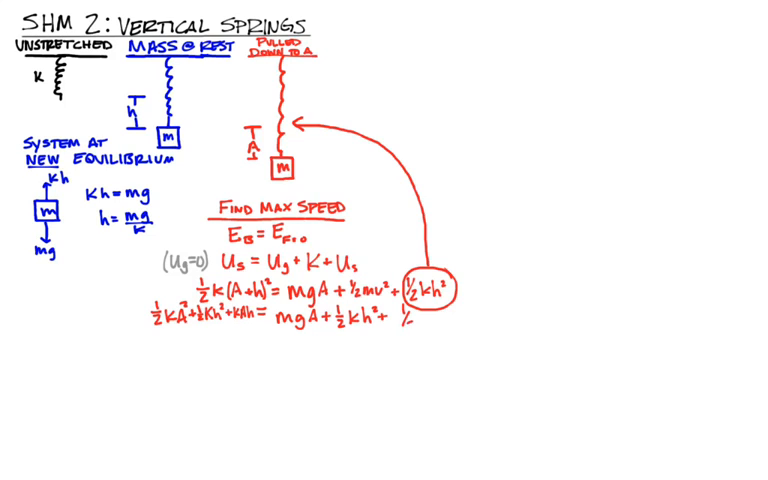
type("mv²")
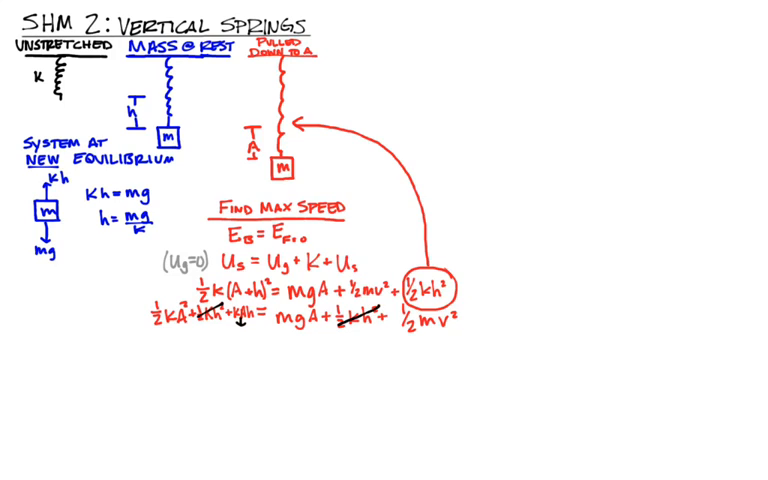
- Note kh = mg beside kAh and rewrite the line with mgA, crossing out both mgA terms
type("k=m")
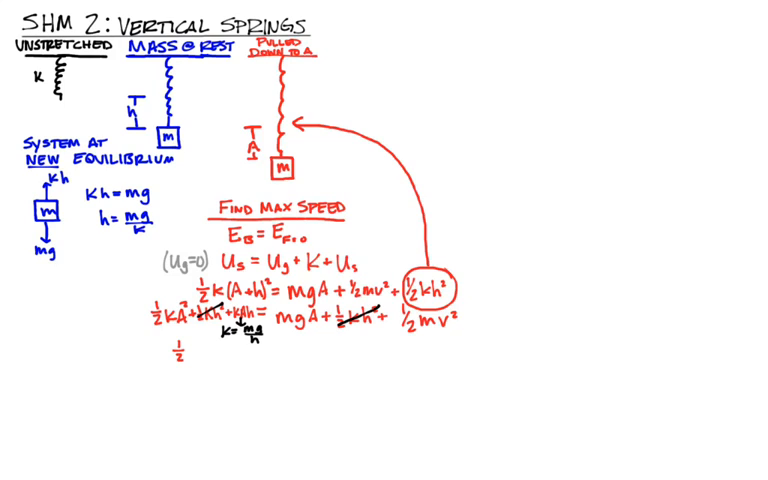
type("kA² + 1")
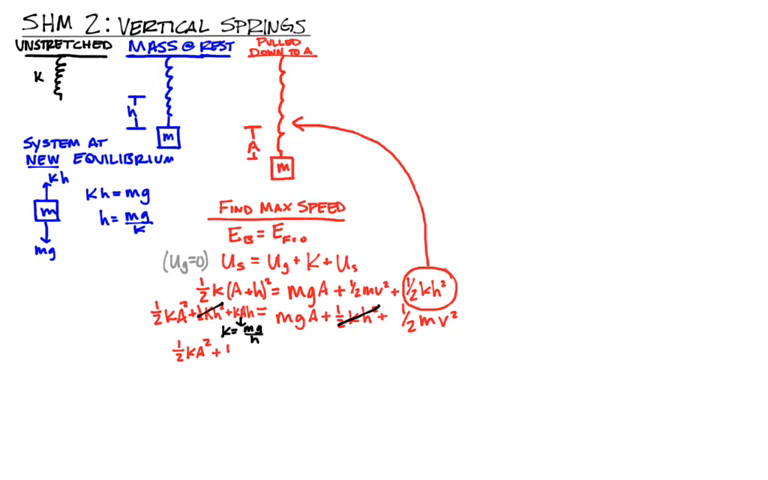
type("mg/h")
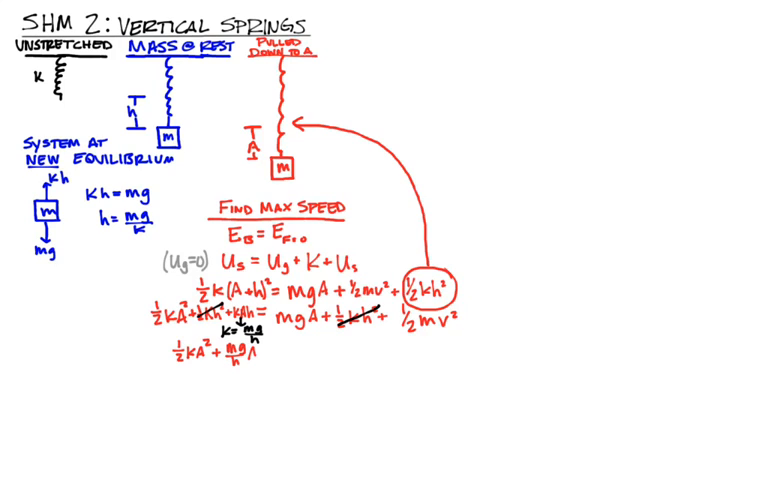
type("Ah = mgA + ½mv²")
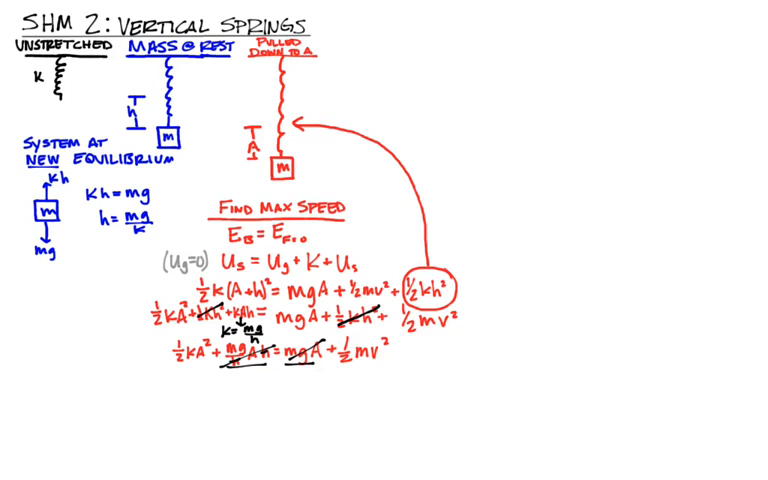
- Write the reduced result ½kA² = ½mv² underneath
left_click(234, 376)
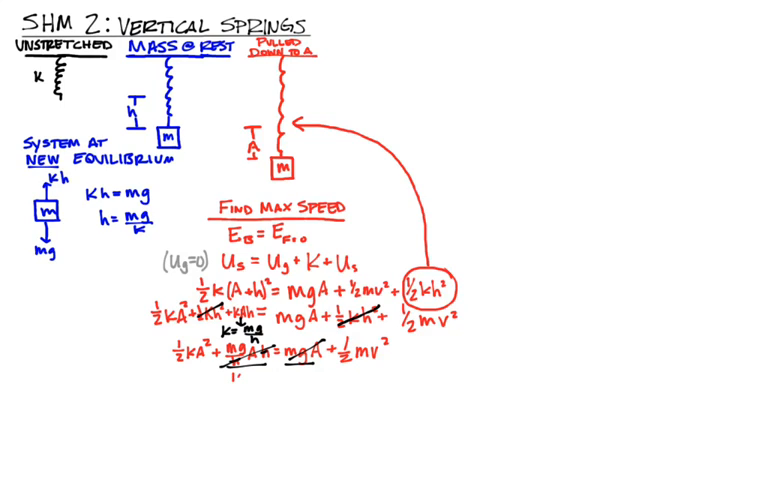
type("½kA²=¹")
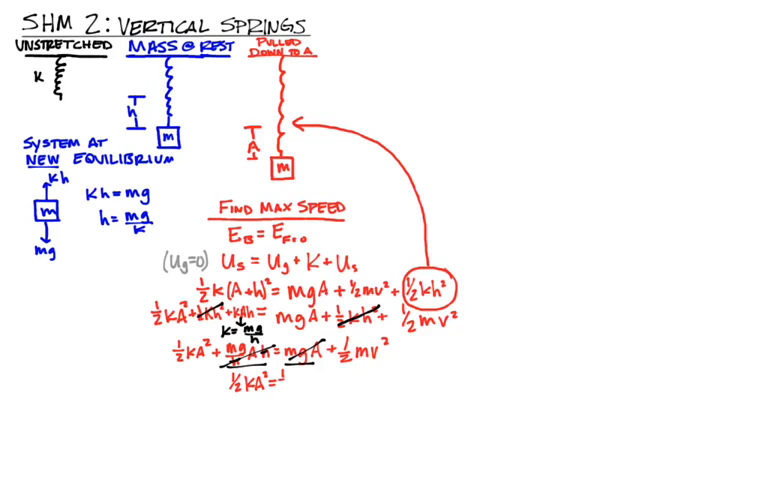
type("½mv²")
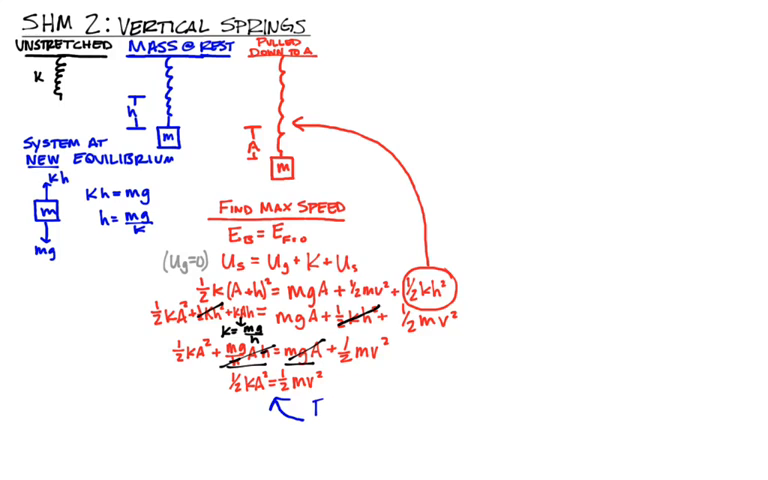
- Write the blue note 'For energy, it behaves just like a horizontal spring!!!' beside ½kA² = ½mv²
type("FOP")
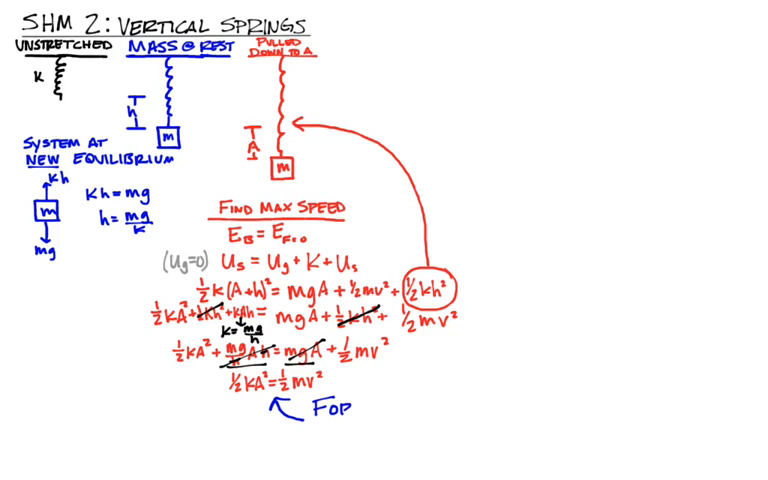
type("EVER")
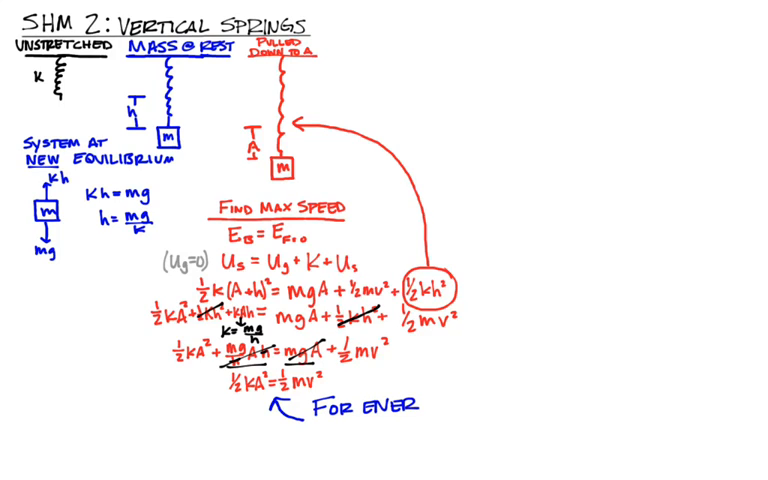
type("ENERGY, IT T")
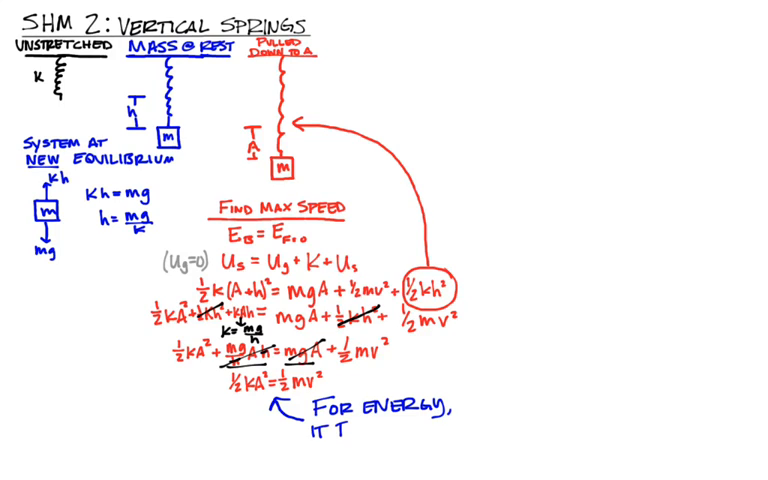
type("BEH")
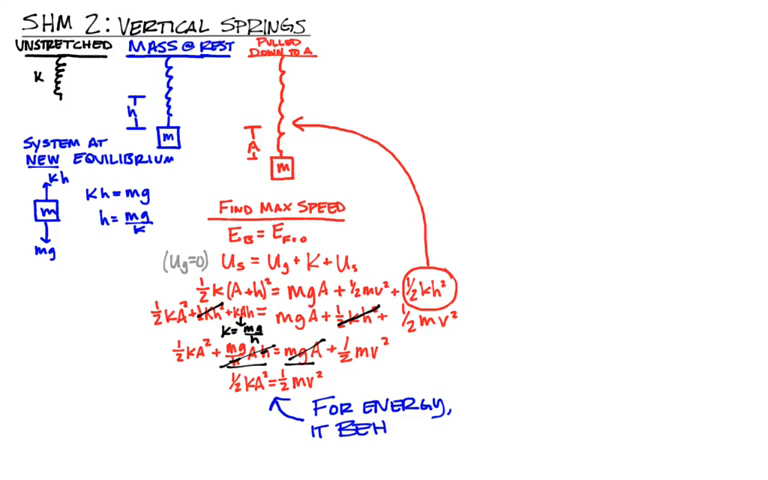
type("AVE")
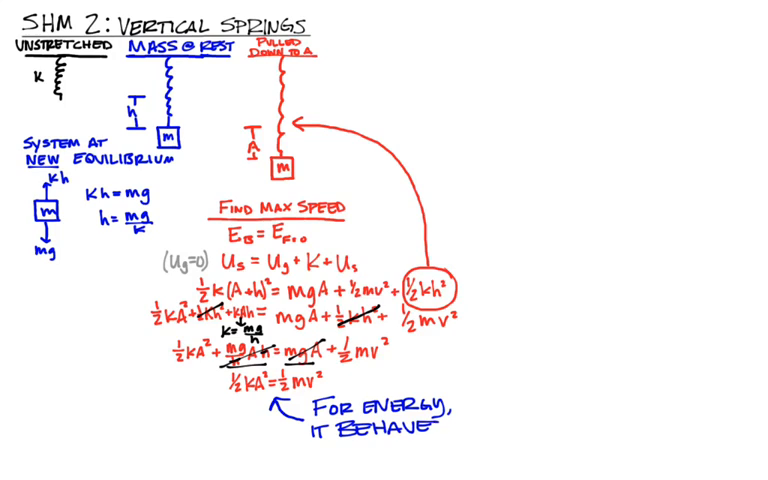
type("Just")
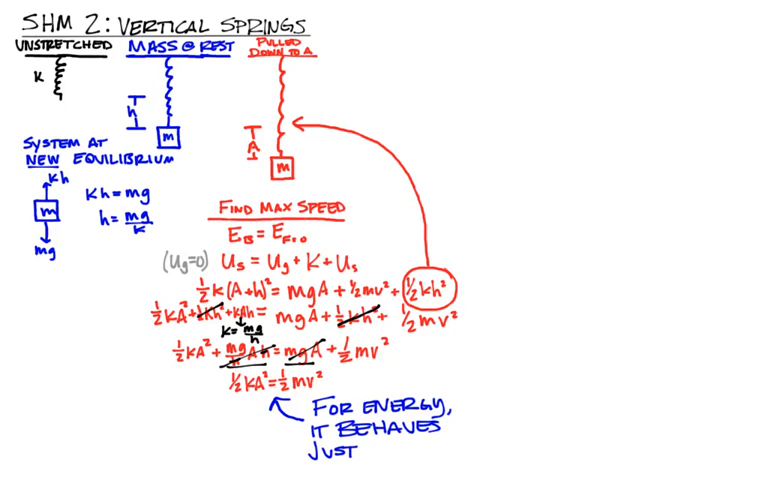
type("LIKE.")
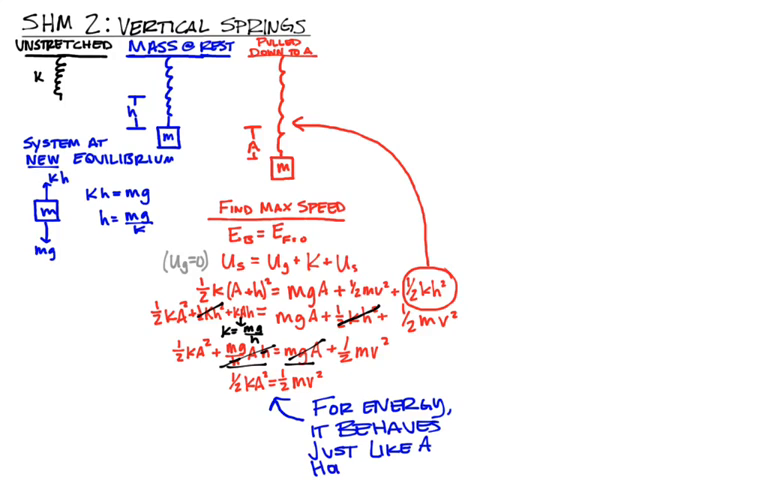
type("Horizon")
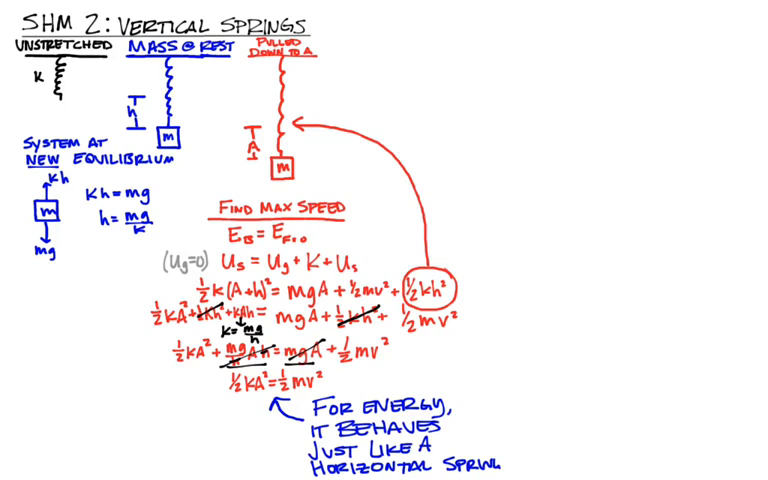
type("!!!")
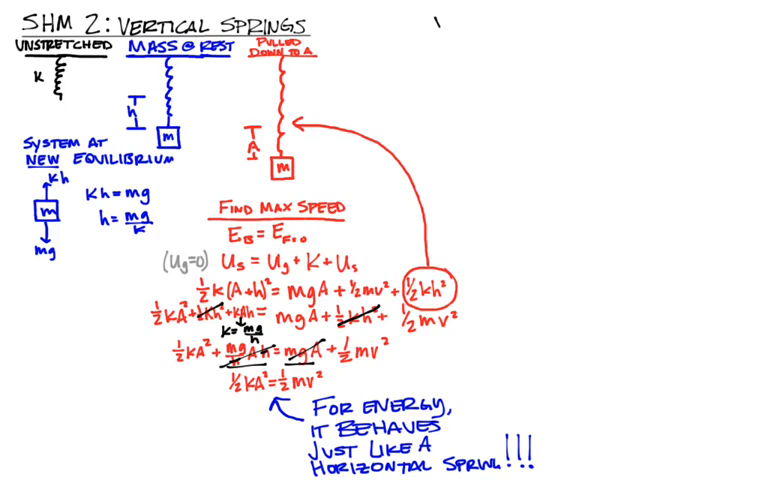
- Write the heading 'What about the Period?' and begin the force equation F = ky − mg
type("WHAT")
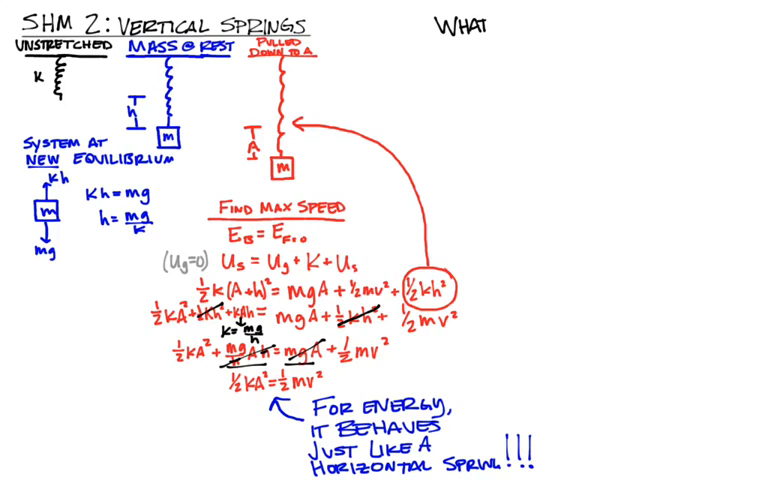
type("ABOUT THE P")
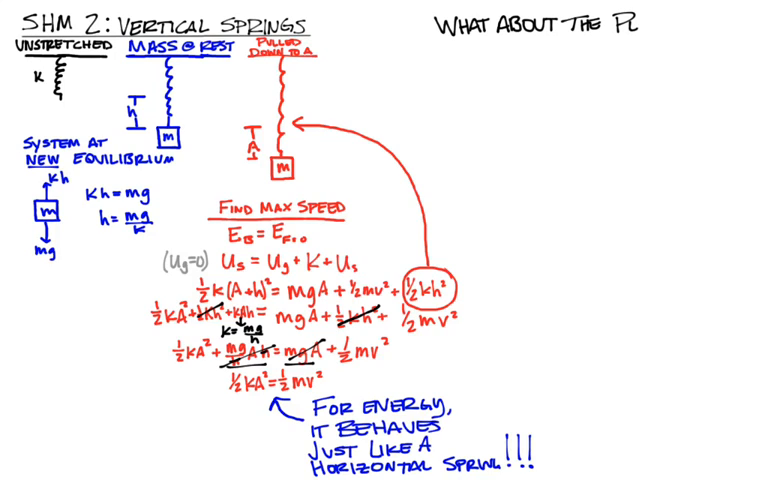
type("ERIOD?")
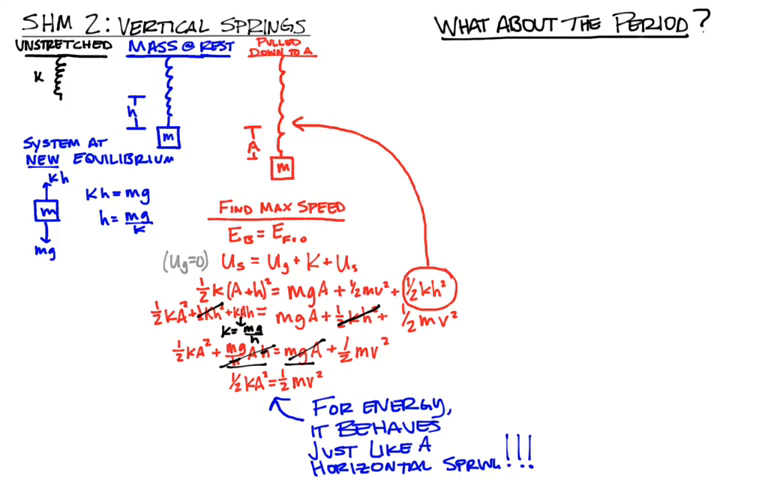
type("F=kx")
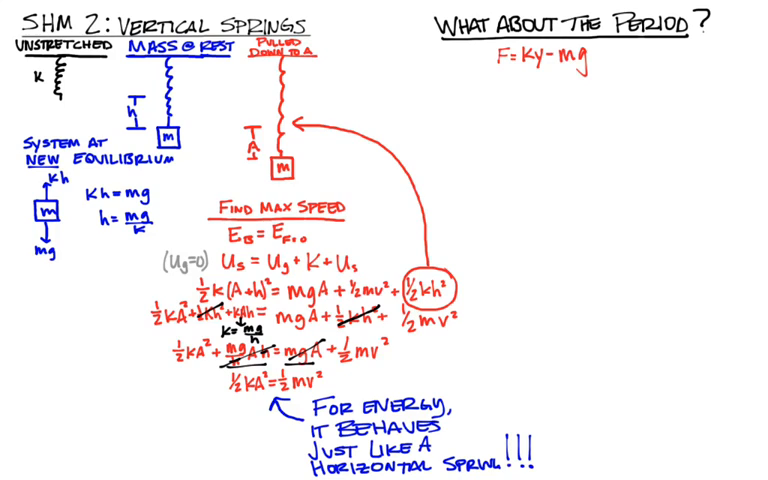
- Handwrite the note '- y defined from bottom of unstretched spring' beside the force equation
type("-y")
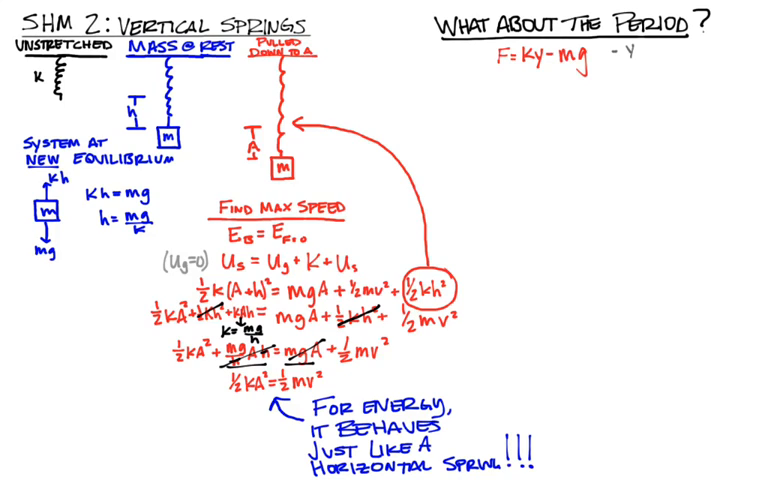
type("-DEl")
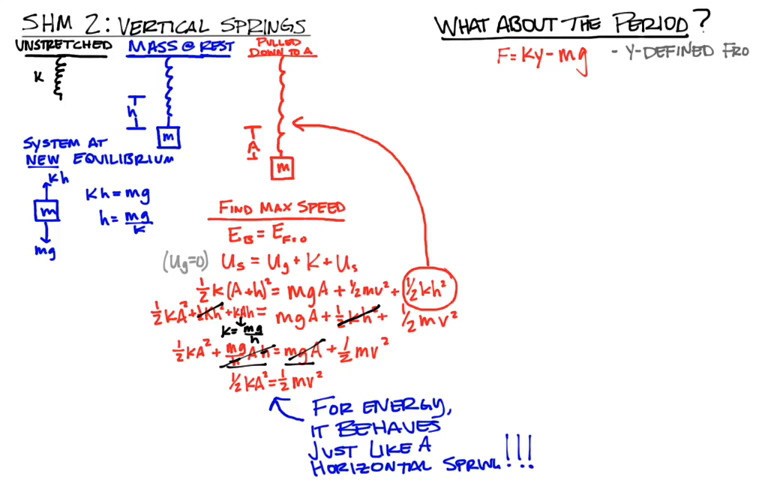
type("Bot")
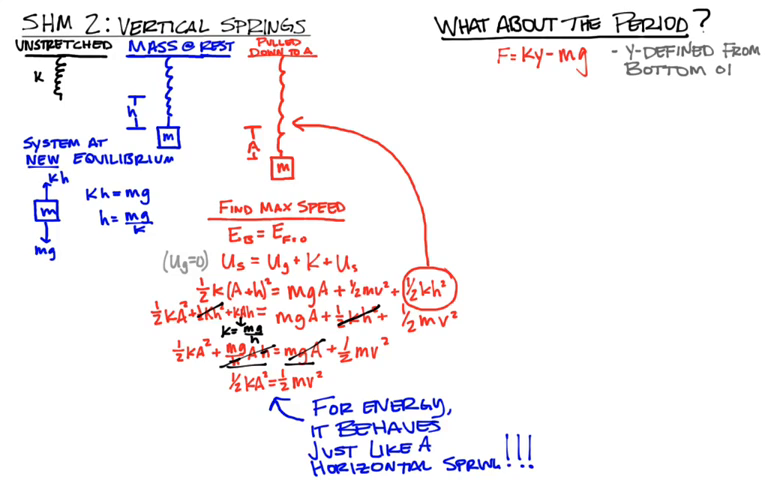
type("UNSTRETCHED")
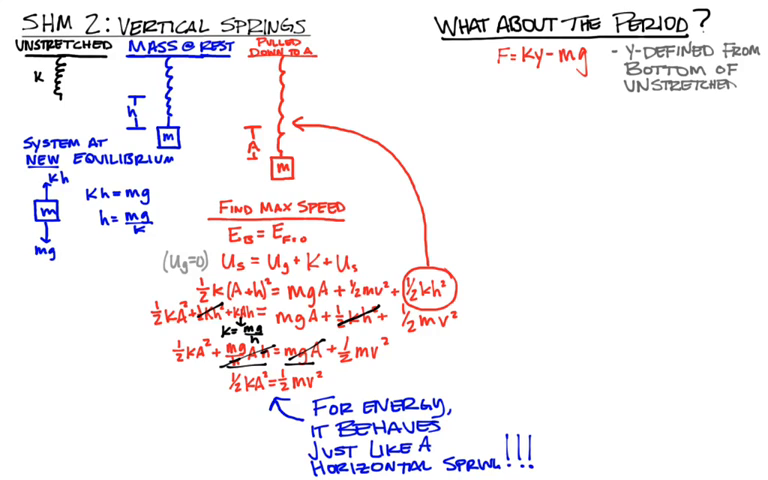
type("SPRING")
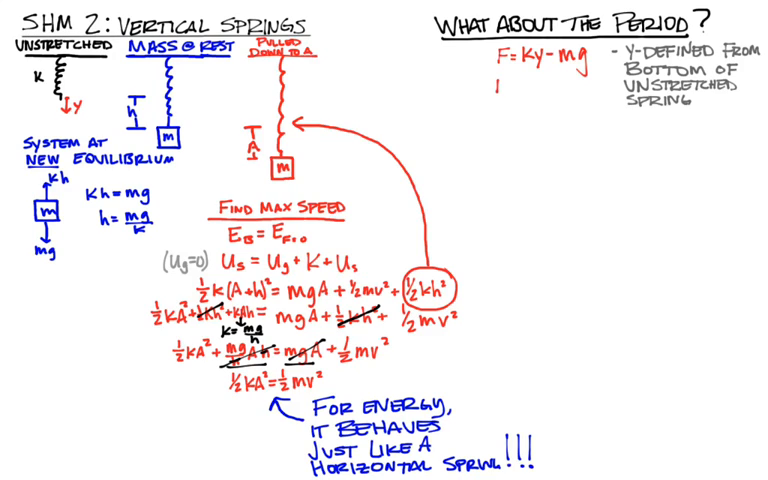
- Handwrite the force as F = −k(mg/k − y)
type("F=-k'")
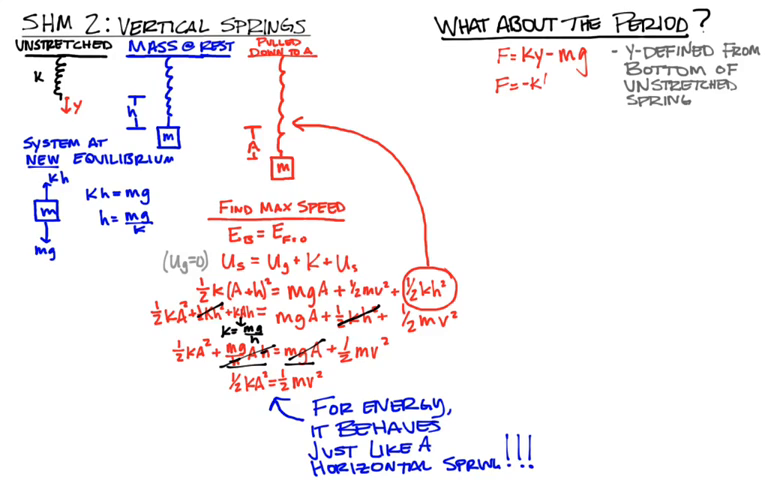
type("mg/k")
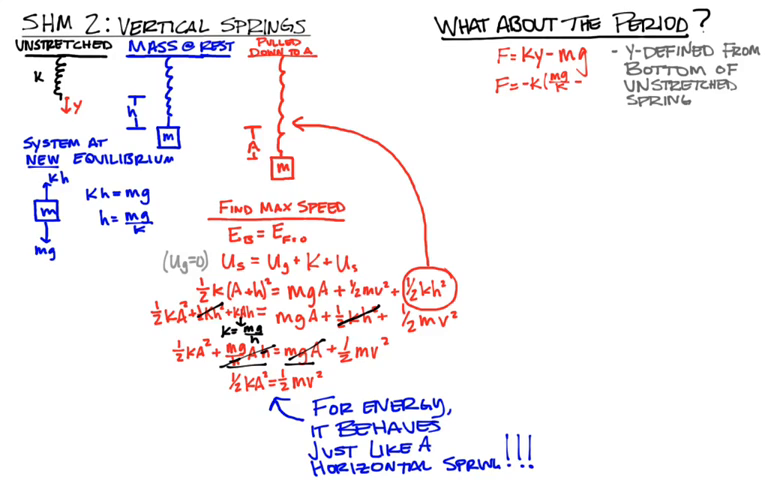
type("-y)")
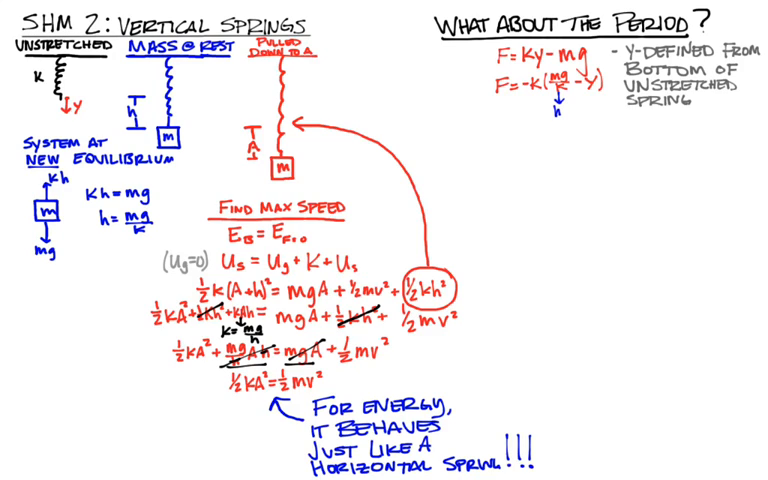
- Handwrite the substituted form F = −k(h − y) on the next line
type("F=")
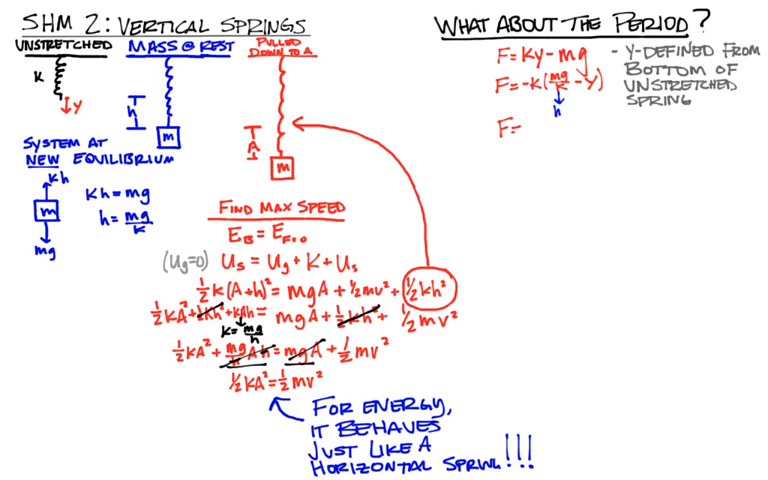
type("-k(h")
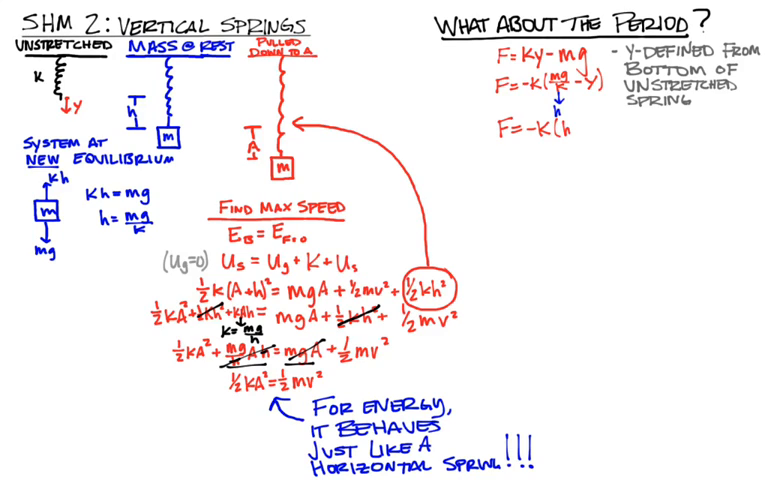
type("-y)")
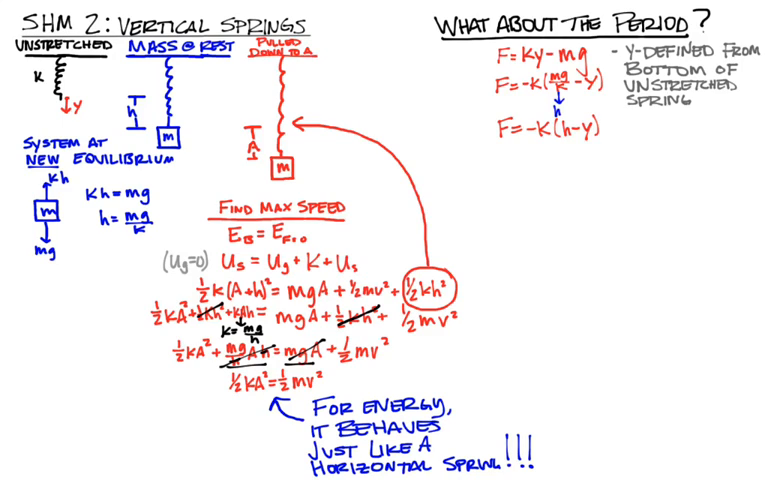
- Annotate h − y with 'gives distance from equilibrium' and begin the simplified F = −k line
left_click_drag(640, 156, 590, 140)
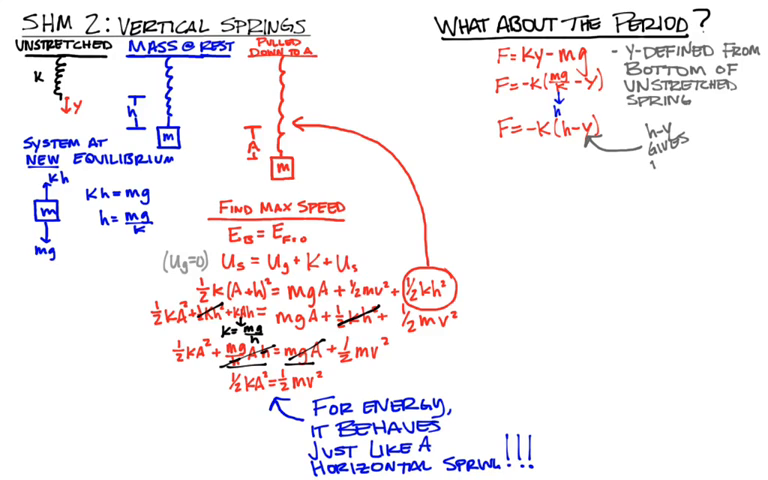
type("DISTA")
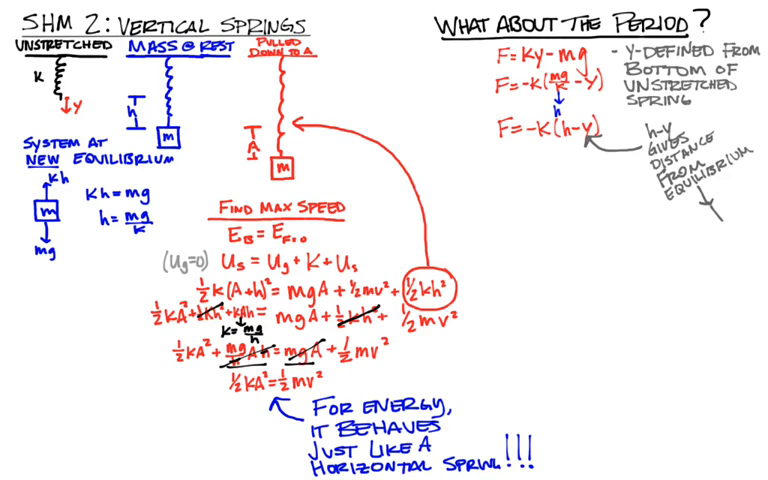
left_click(718, 224)
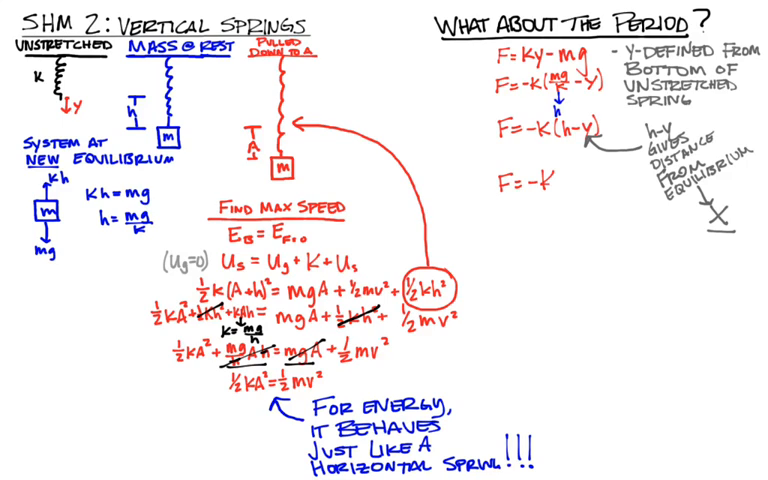
- Write F = −kX, a = −(k/m)X, ω = √(k/m) and T = 2π√(m/k) down the right column
type("X")
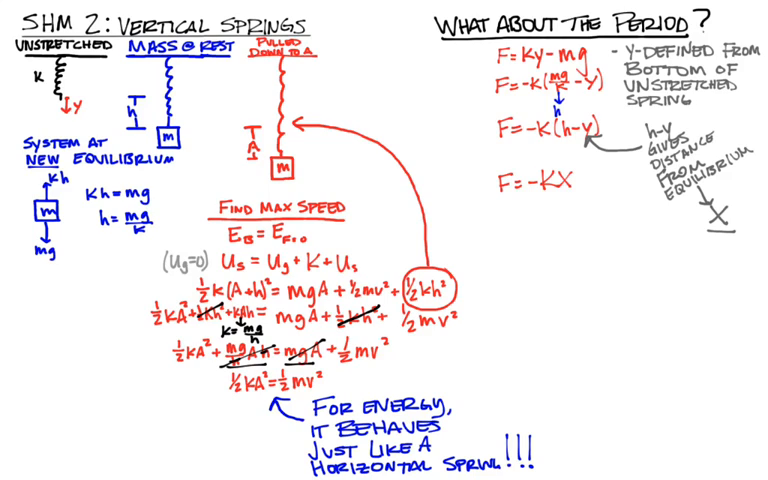
type("a=-x")
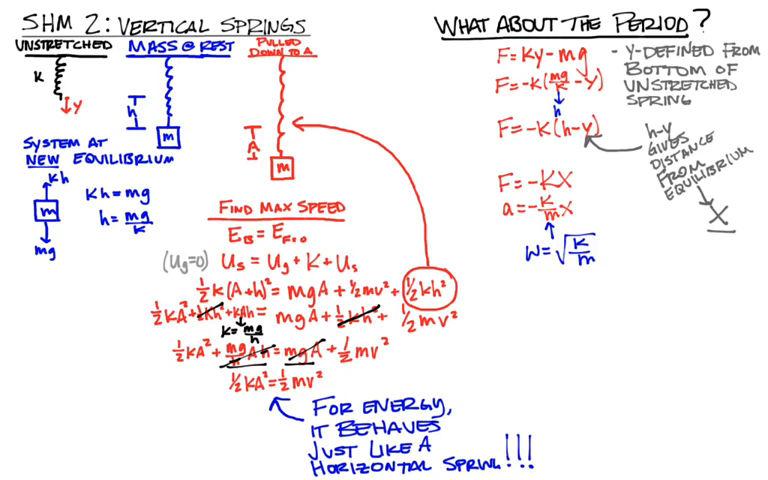
type("T=2π√m")
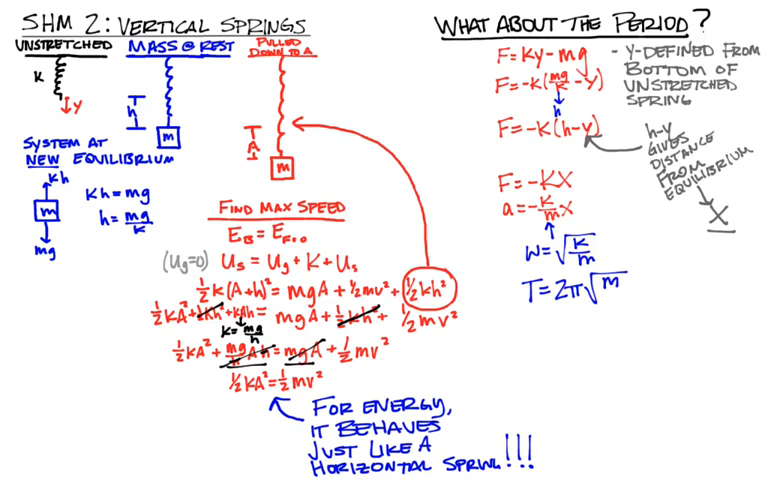
type("k")
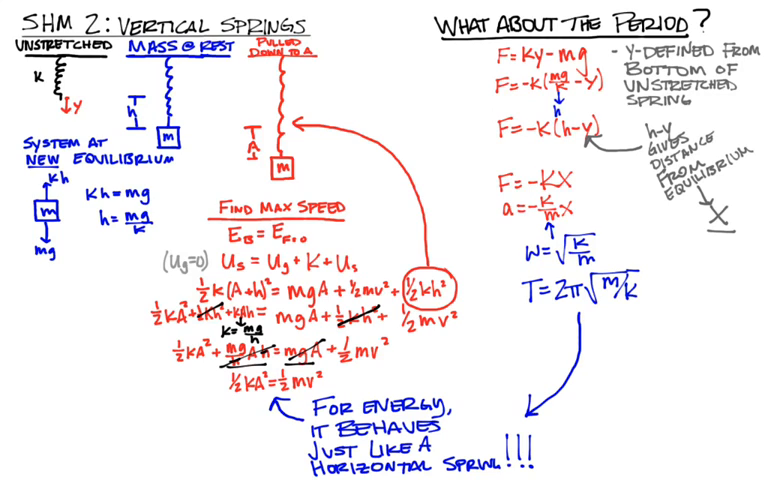
- Write the conclusion 'Same for Period!!!' beneath the period formula
type("SAME")
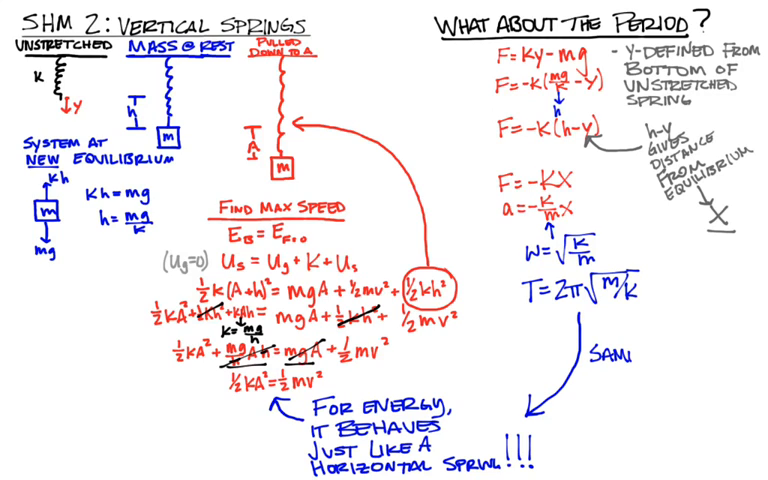
type("FOR")
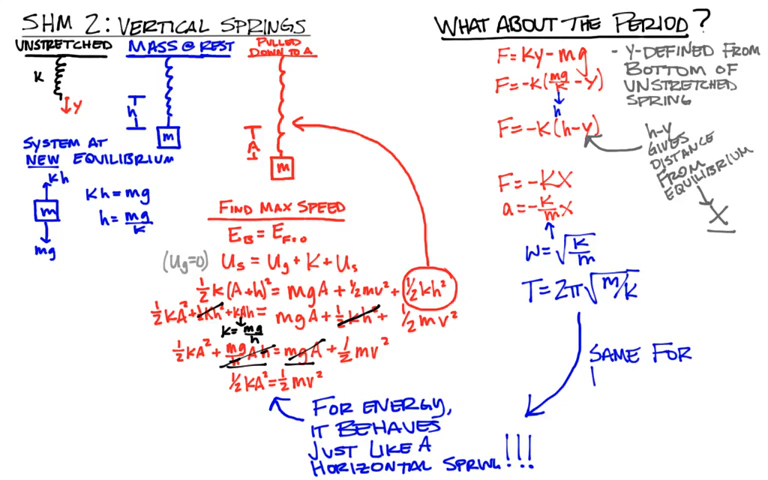
type("PERIL")
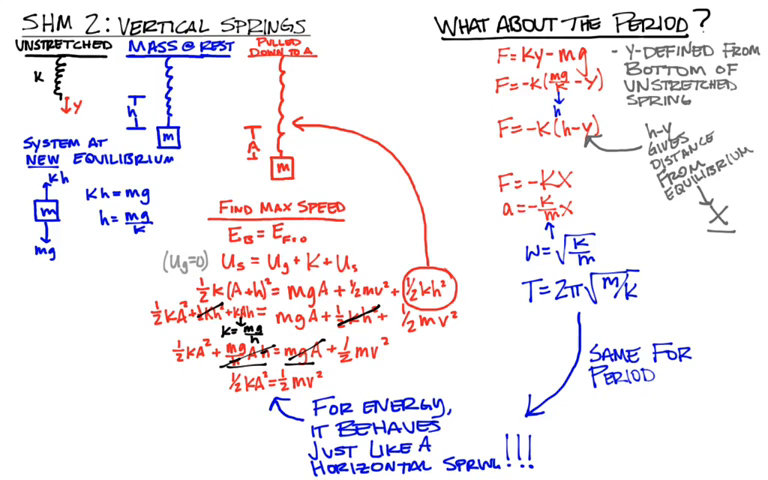
type("!!!")
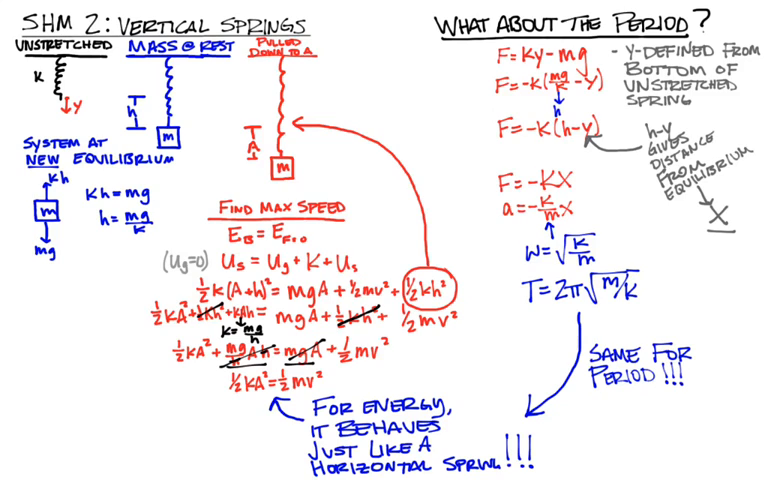